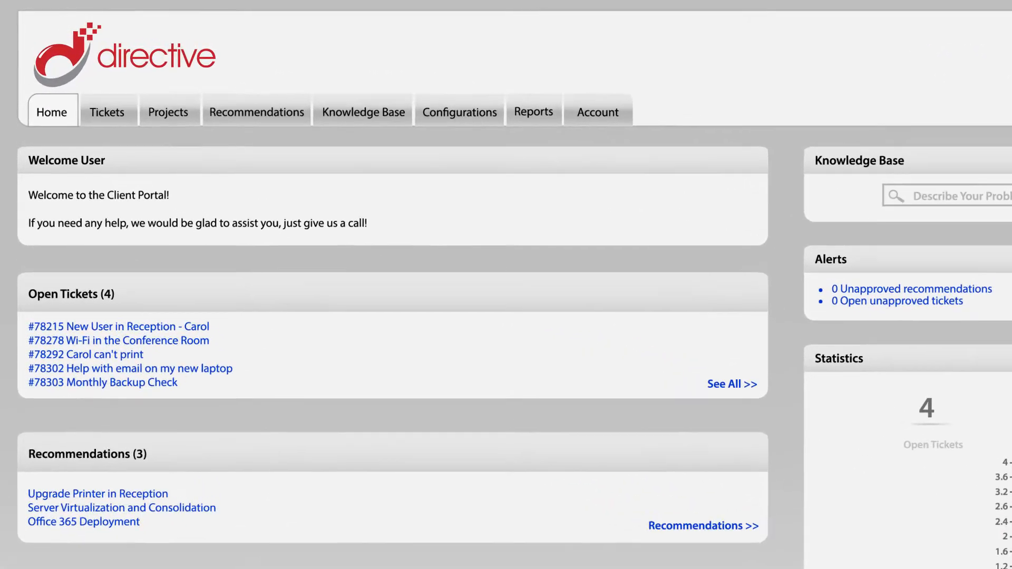
Open the Tickets page listing the five open tickets with search filters
left_click(168, 112)
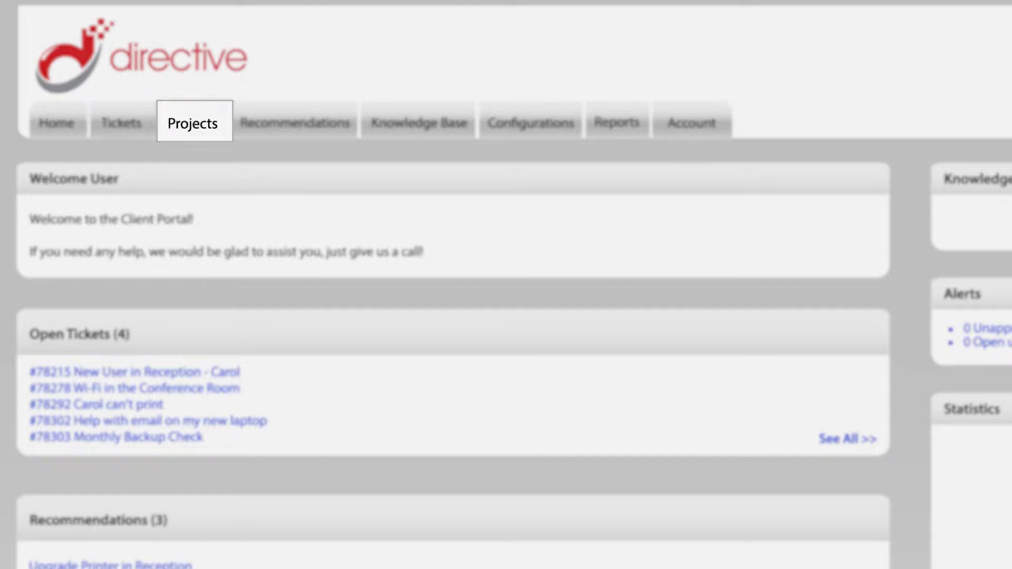
left_click(294, 123)
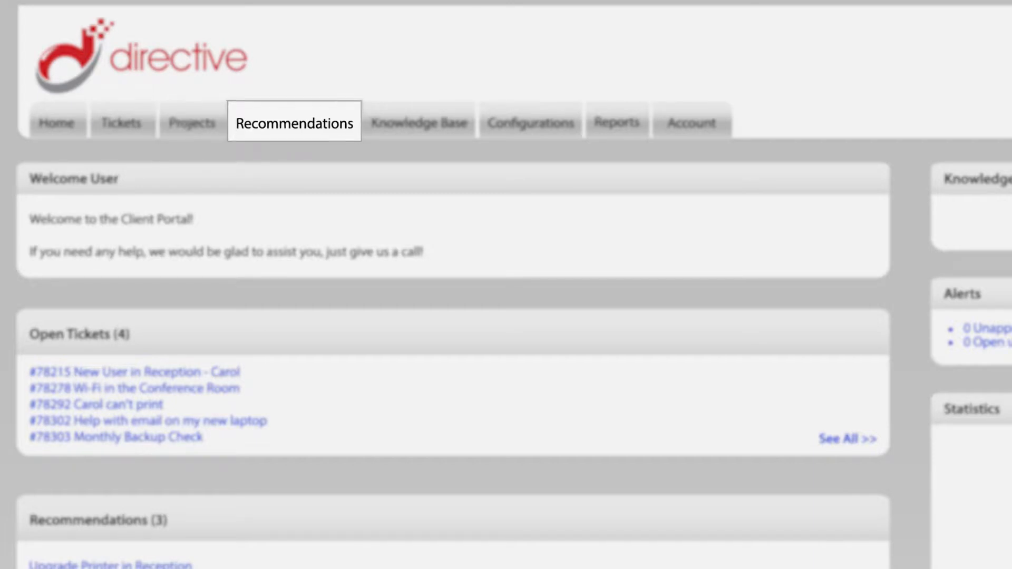
left_click(530, 122)
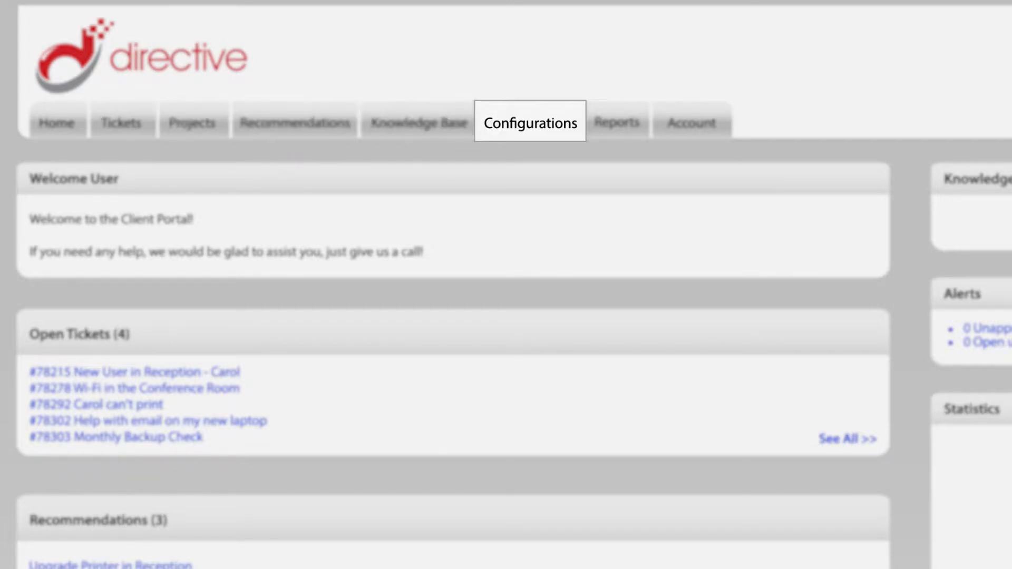
left_click(692, 122)
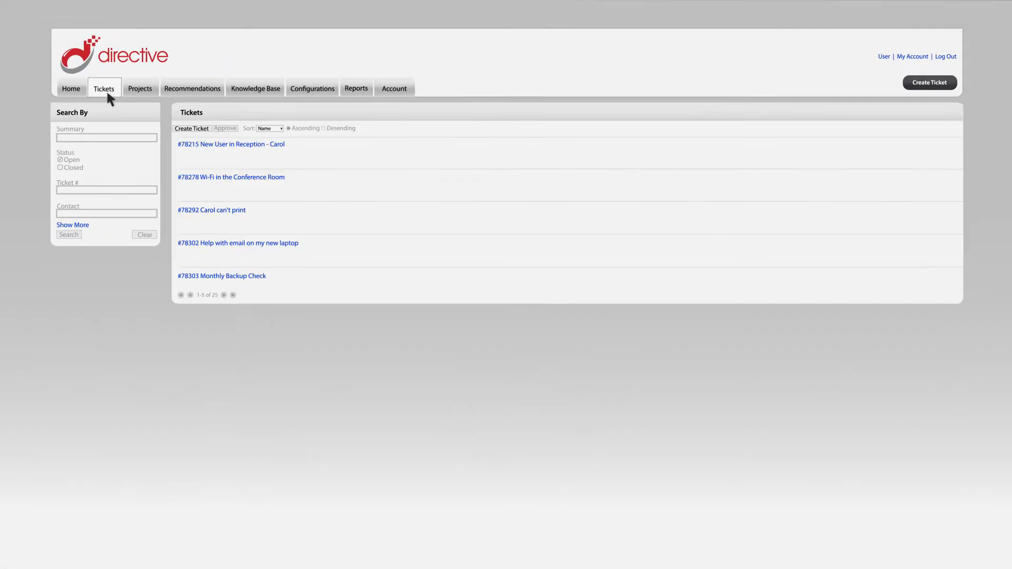
Open the New VoIP System Implementation project details from the Projects tab
left_click(192, 128)
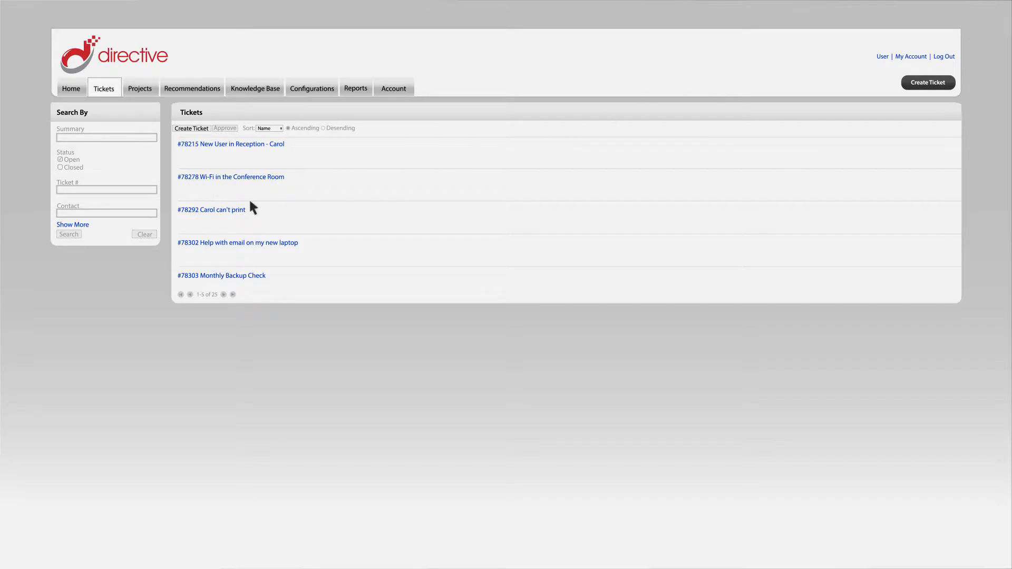
left_click(212, 209)
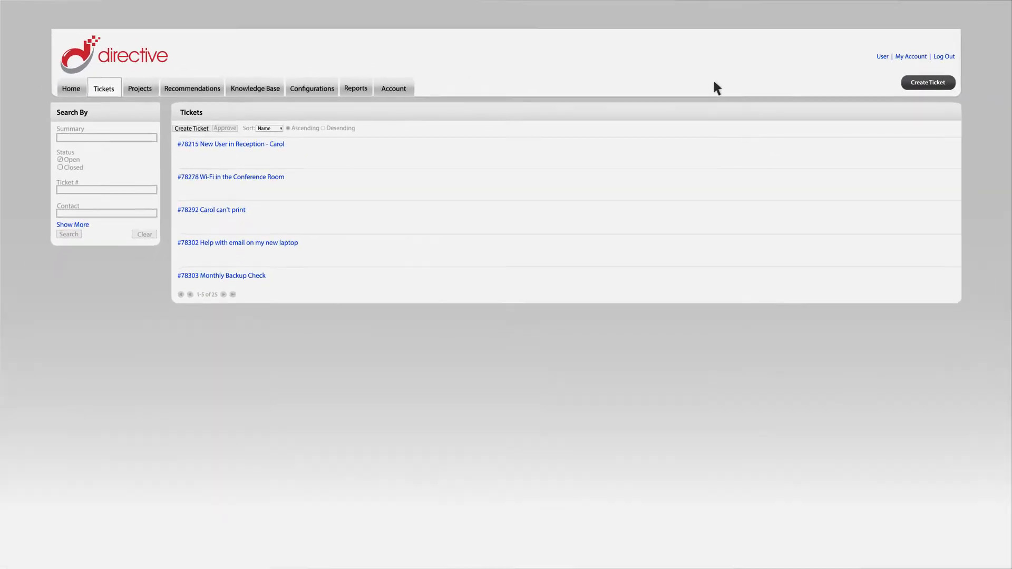
mouse_move(637, 88)
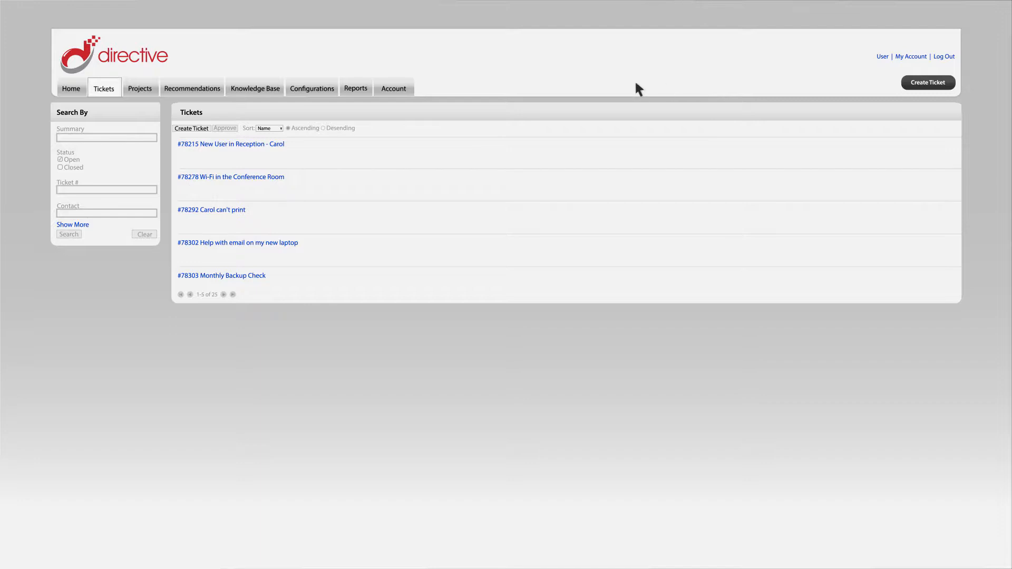
mouse_move(138, 94)
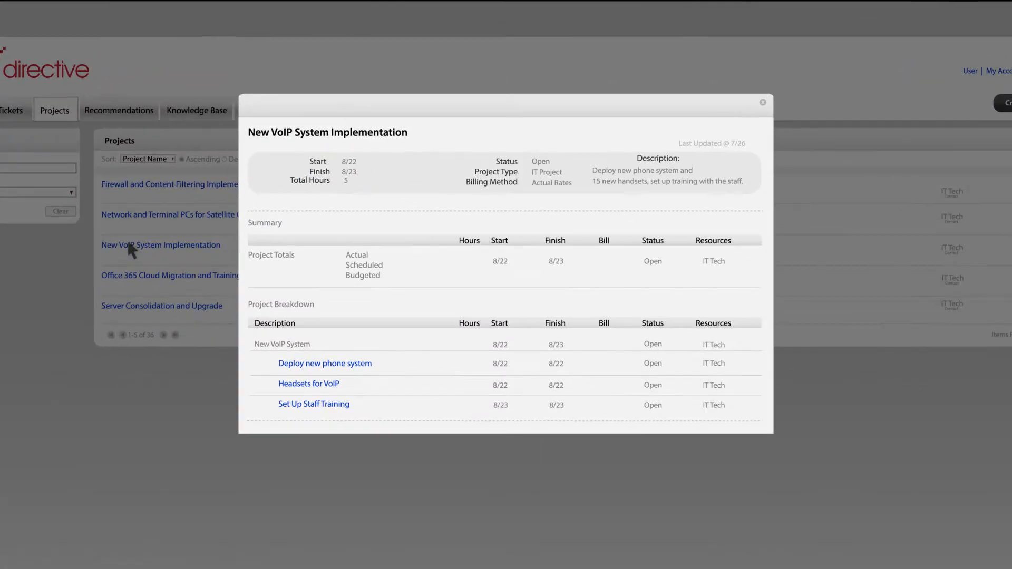
View the Headsets for VoIP task, then the printer, virtualization and Office 365 recommendations
left_click(309, 384)
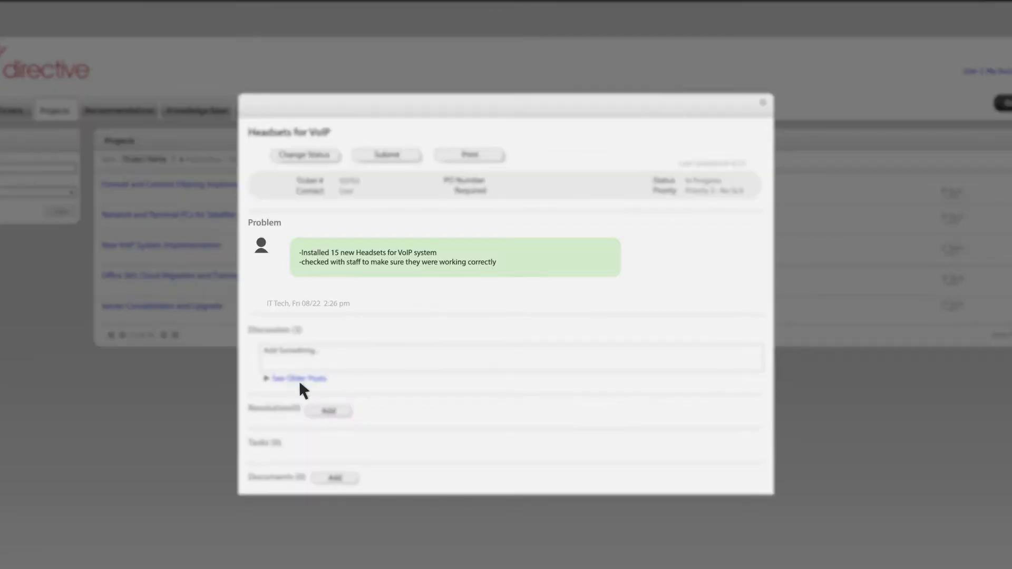
left_click(762, 102)
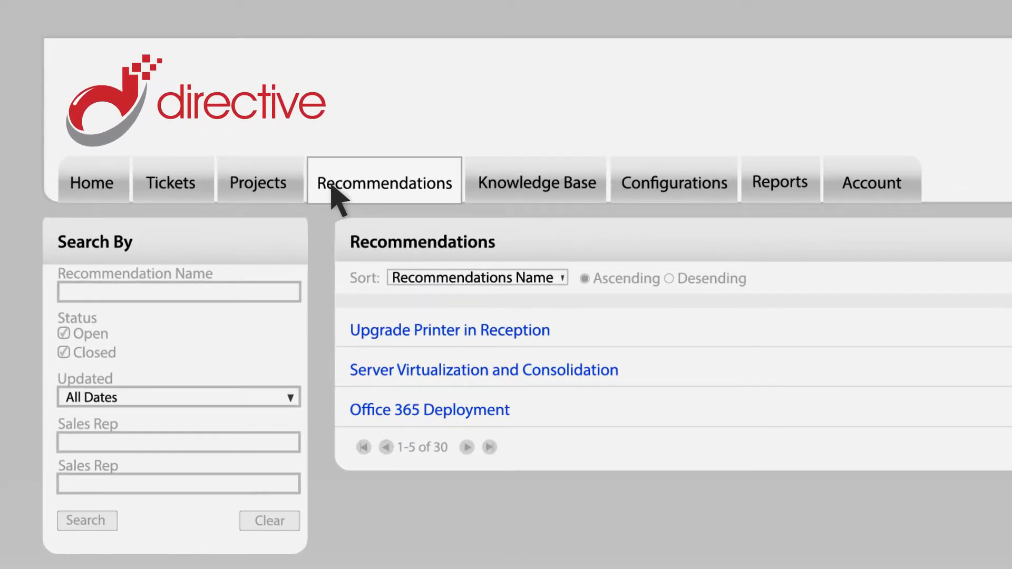
Find the 'mail merge using excel spreadsheet' article in the Knowledge Base
left_click(450, 330)
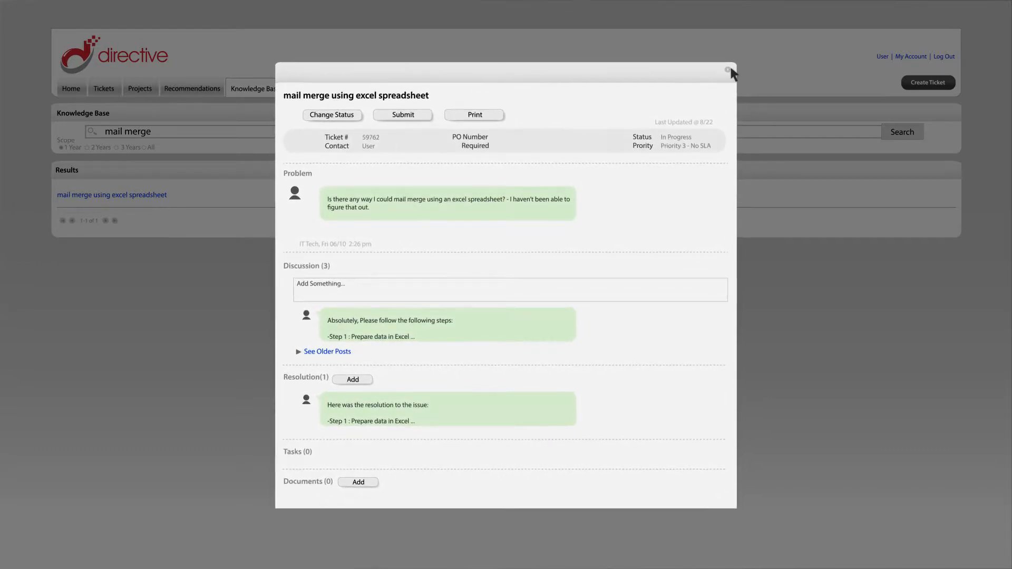
Close the mail merge article popup and show Router Login, Carol's Laptop and Office 365 configurations
left_click(311, 87)
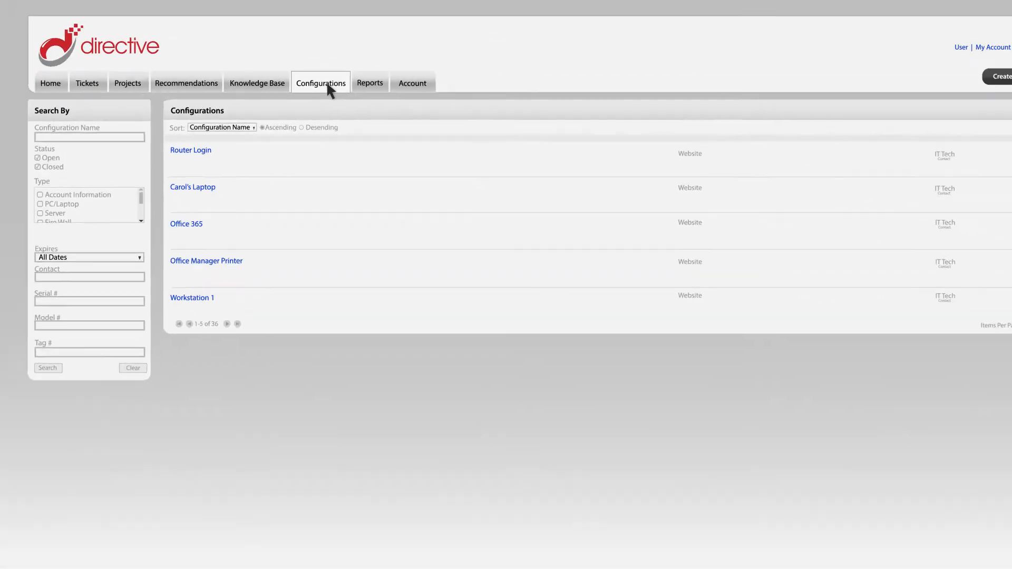
Show the Management Summary report with 97% network health and company details
left_click(370, 83)
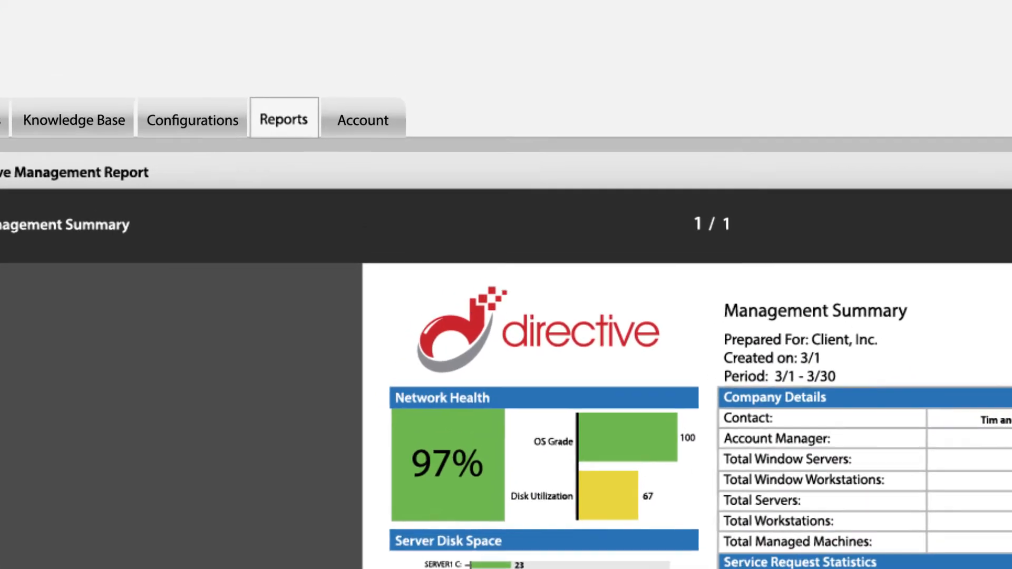
Expand the Account menu offering Invoices, Agreements and Users
left_click(362, 121)
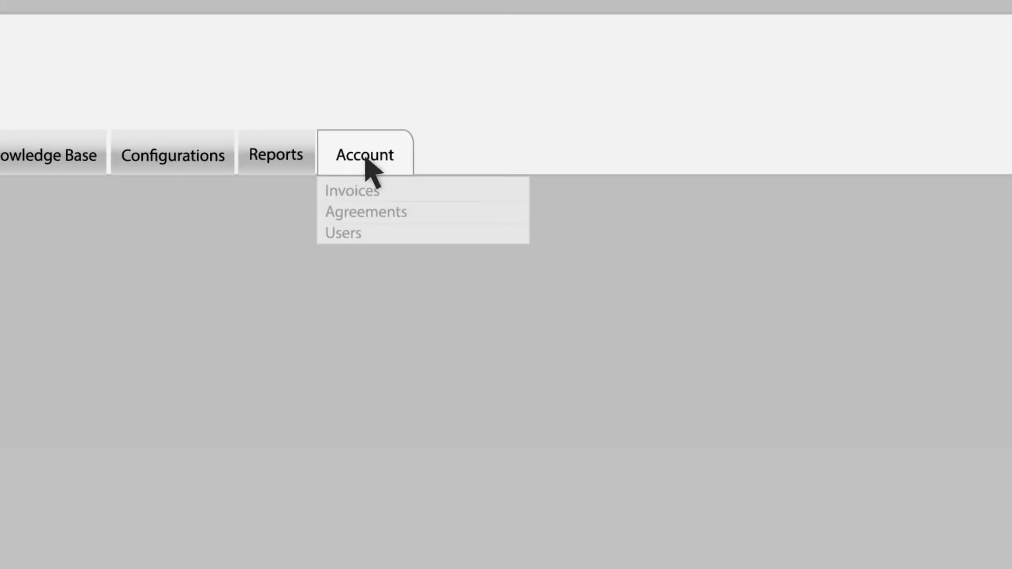
mouse_move(429, 226)
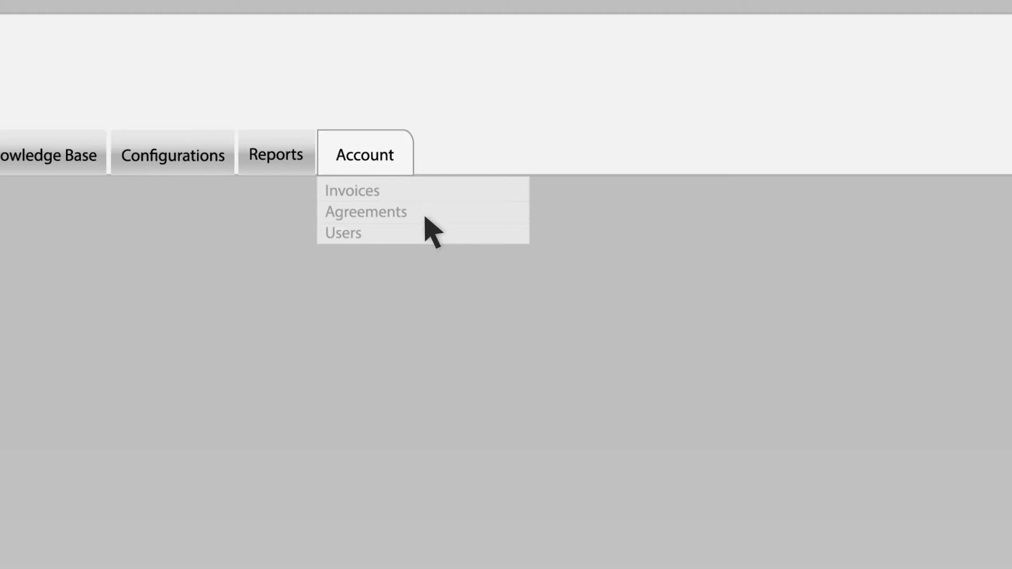
mouse_move(431, 256)
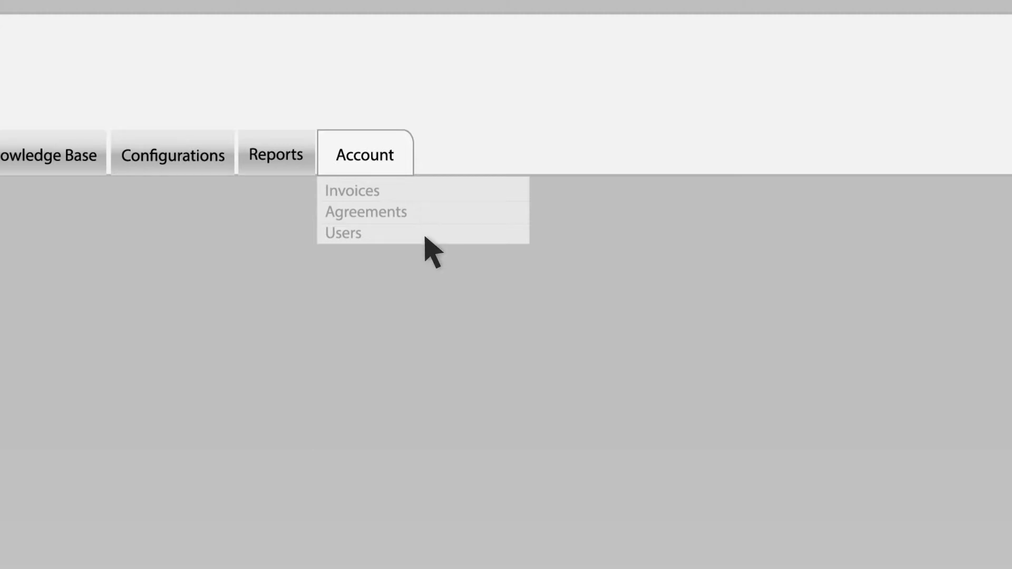
Browse the invoices, then list Support, Website, DNS, Block of Time and NDR agreements
left_click(352, 191)
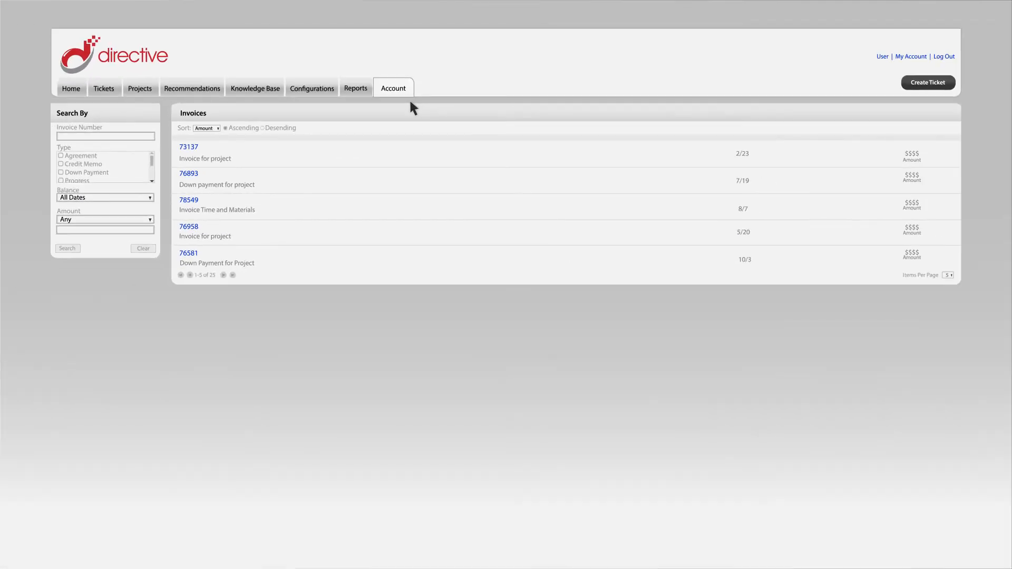
mouse_move(363, 117)
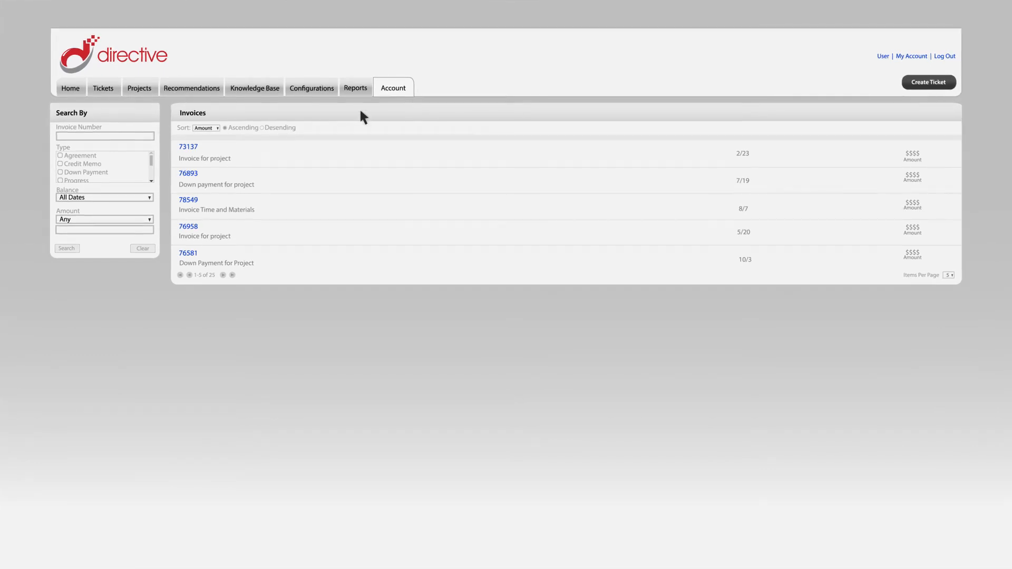
left_click(187, 147)
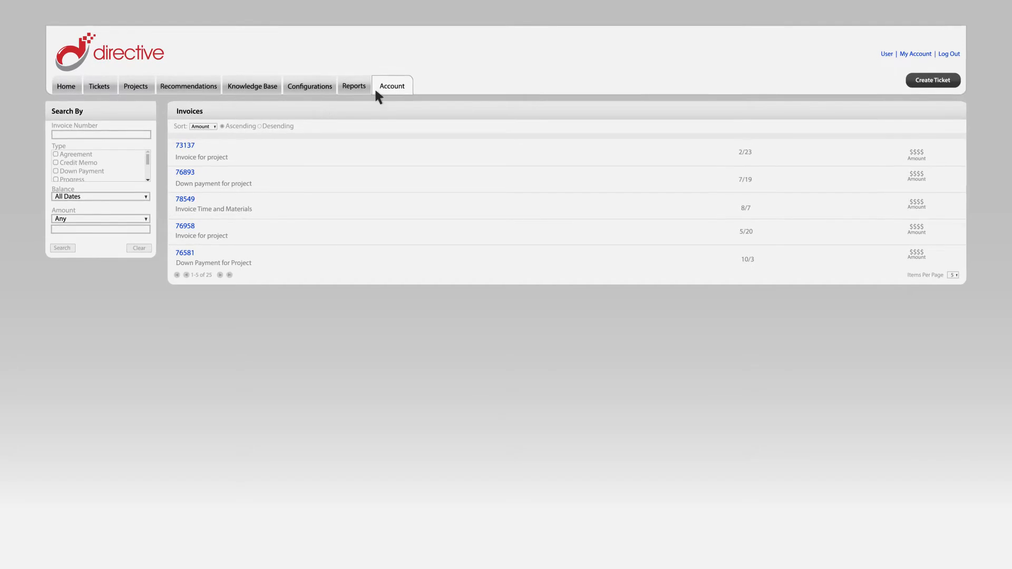
left_click(392, 86)
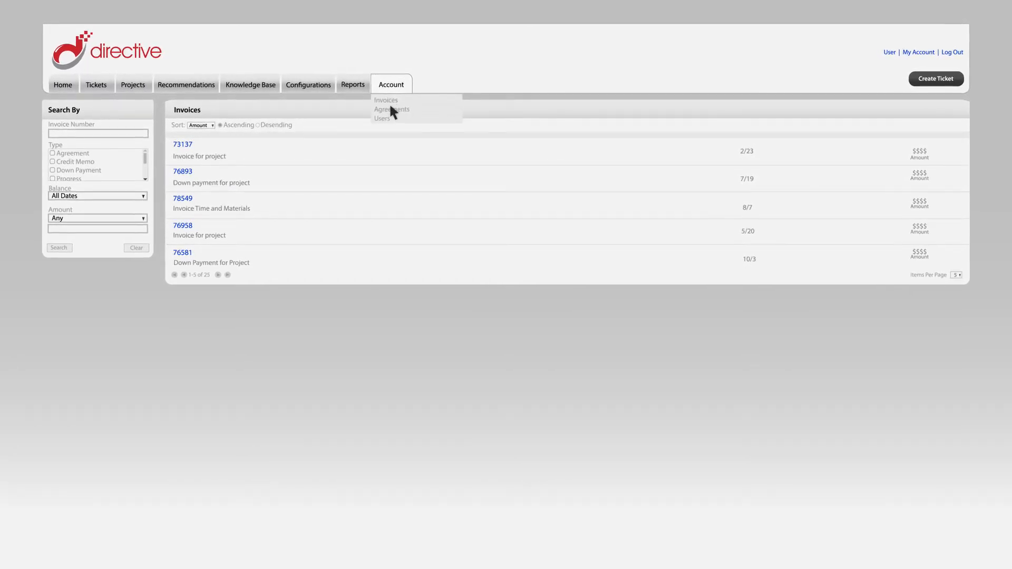
left_click(392, 109)
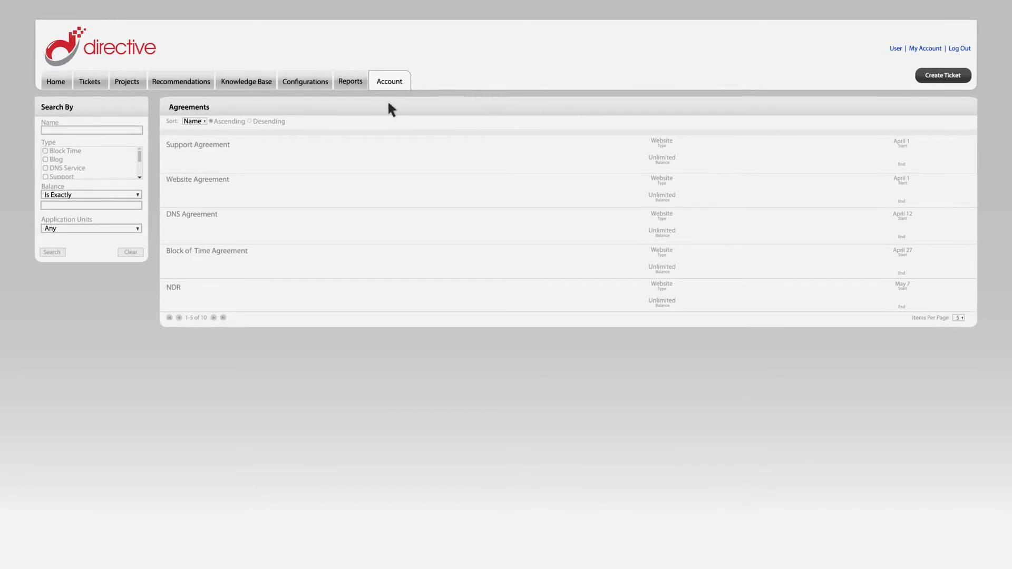
left_click(389, 80)
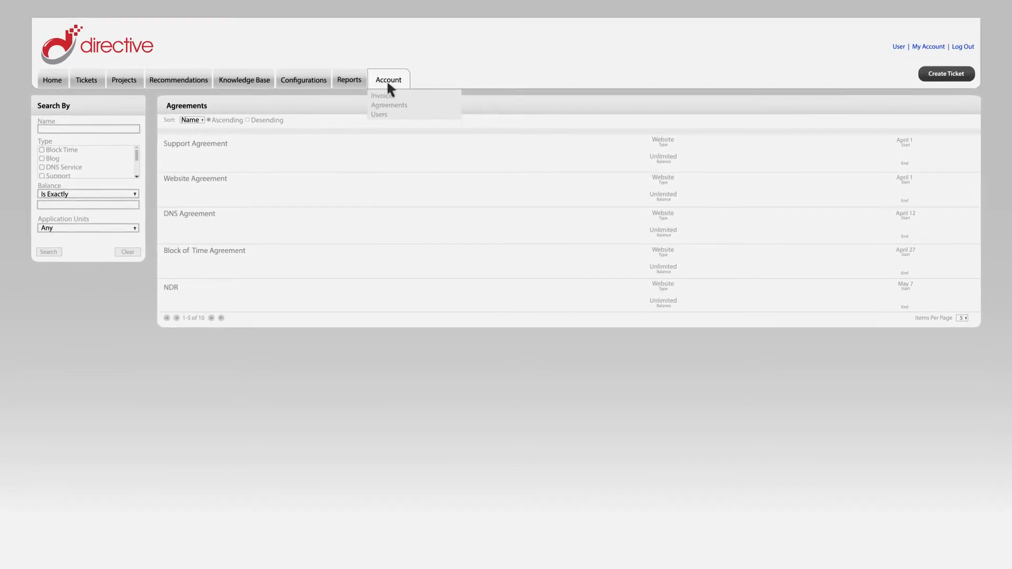
Open Ashley's user details, showing her Admin / Owner security level and contact info
left_click(379, 114)
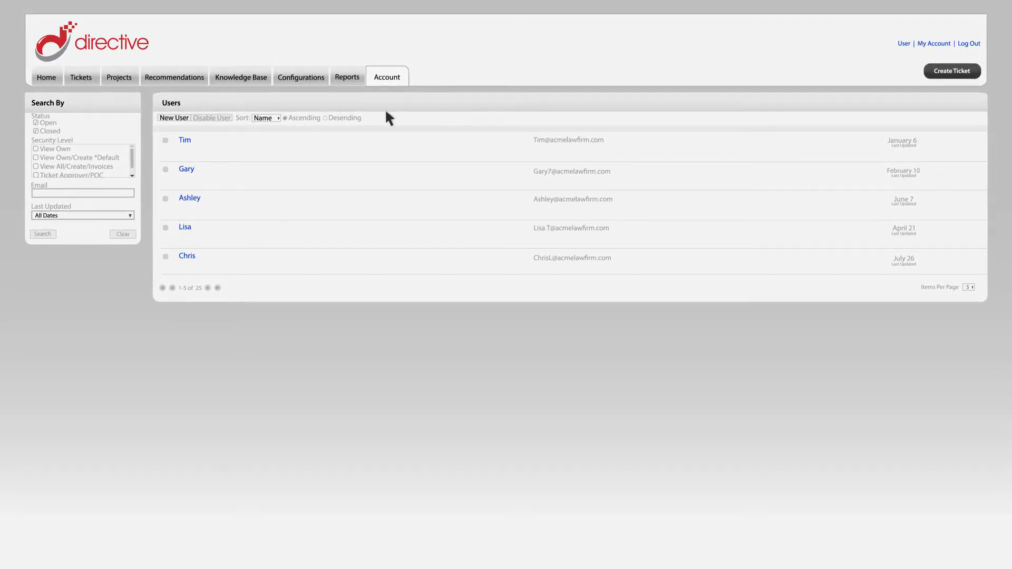
left_click(190, 198)
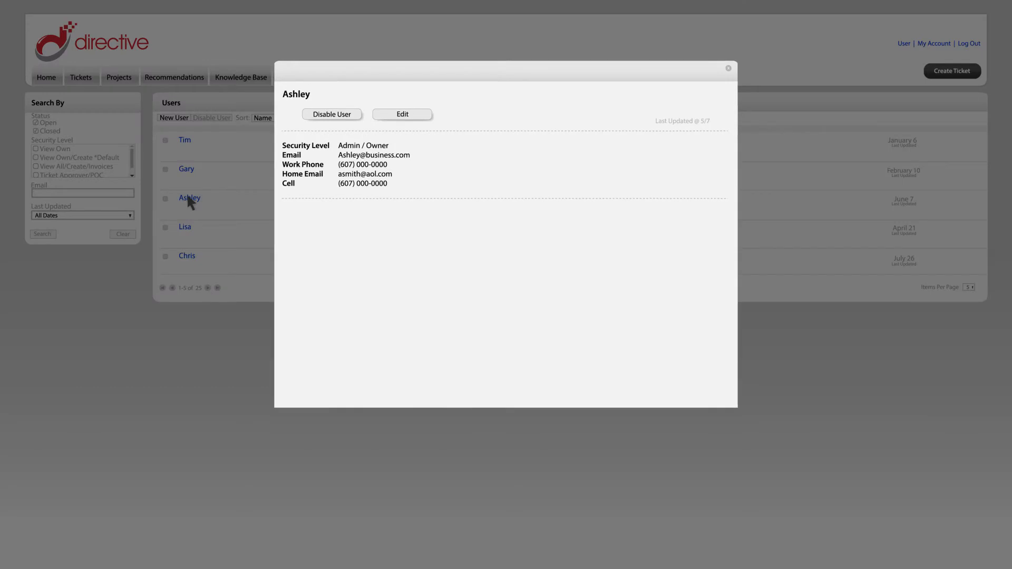